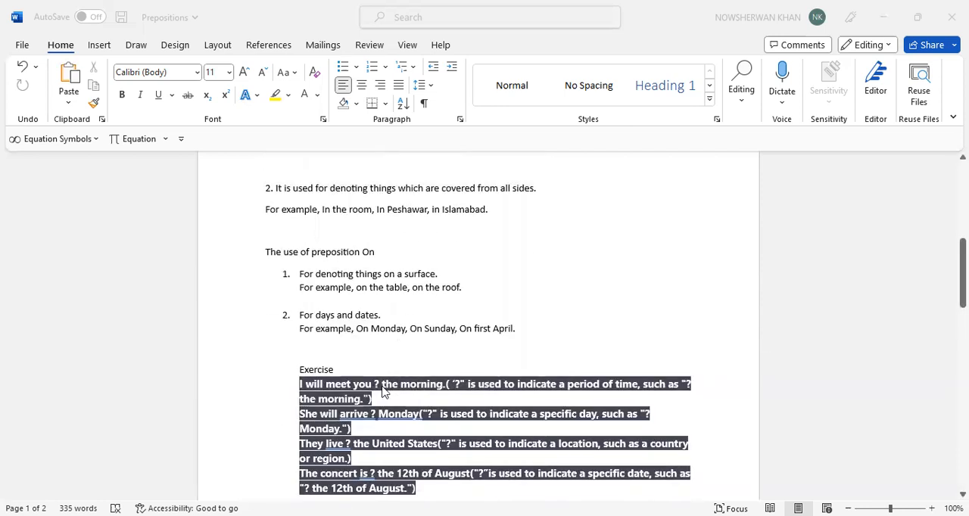
{"action": "mouse_move", "coordinate": [378, 389]}
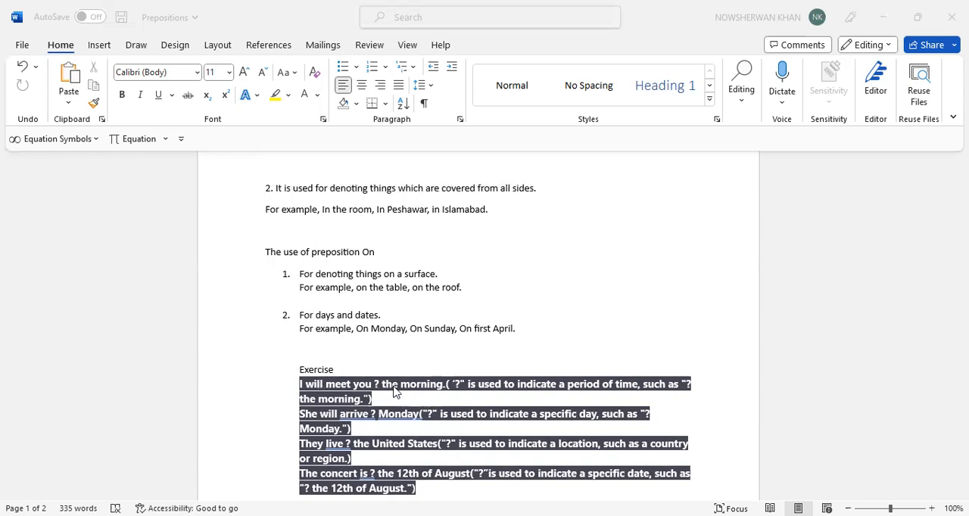
{"action": "mouse_move", "coordinate": [459, 388]}
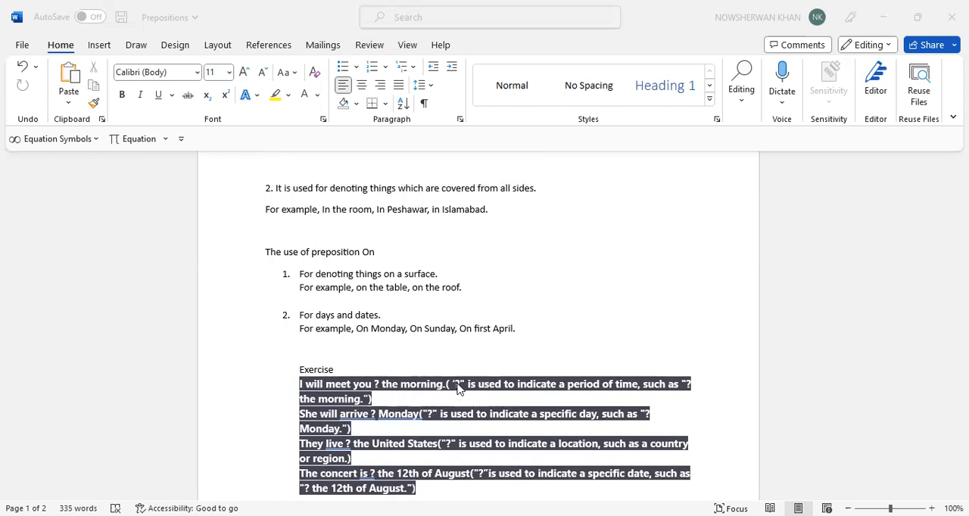
{"action": "mouse_move", "coordinate": [598, 395]}
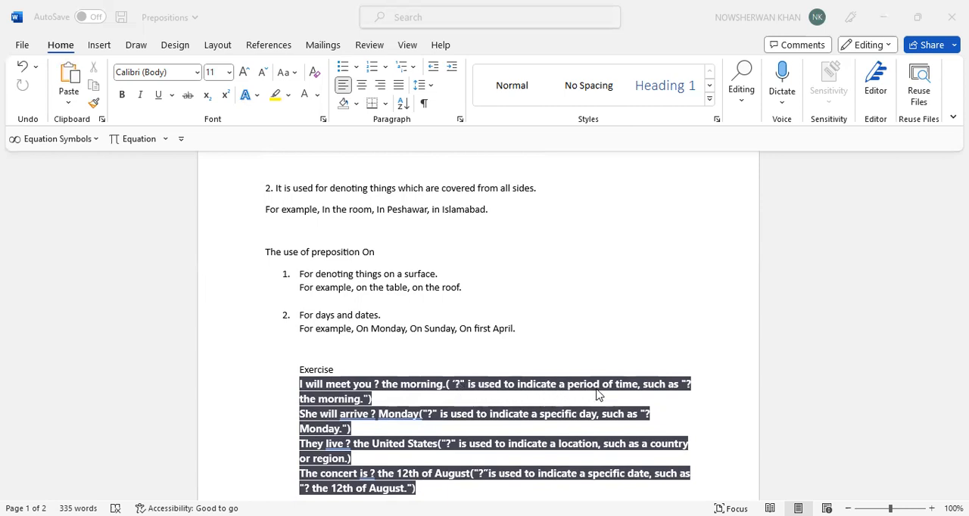
{"action": "mouse_move", "coordinate": [324, 405]}
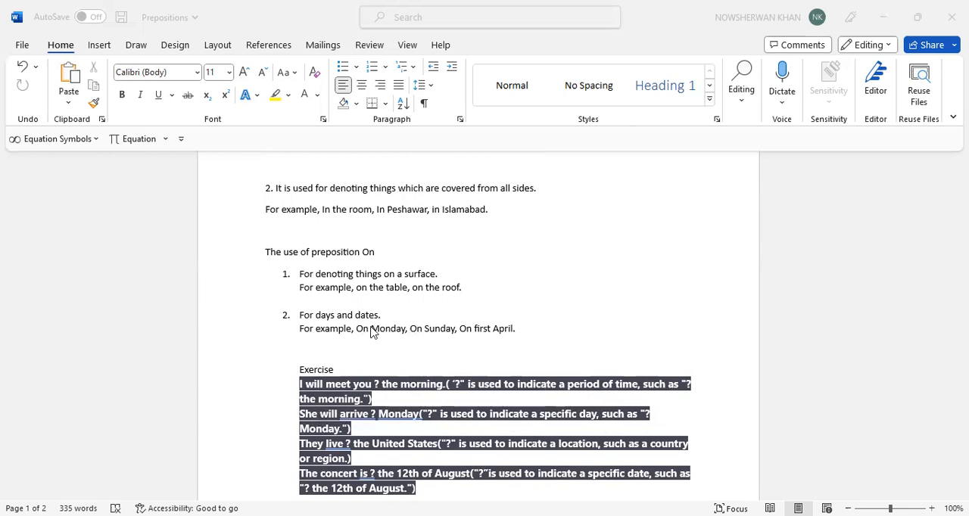
{"action": "scroll", "scroll_direction": "down", "scroll_amount": 3}
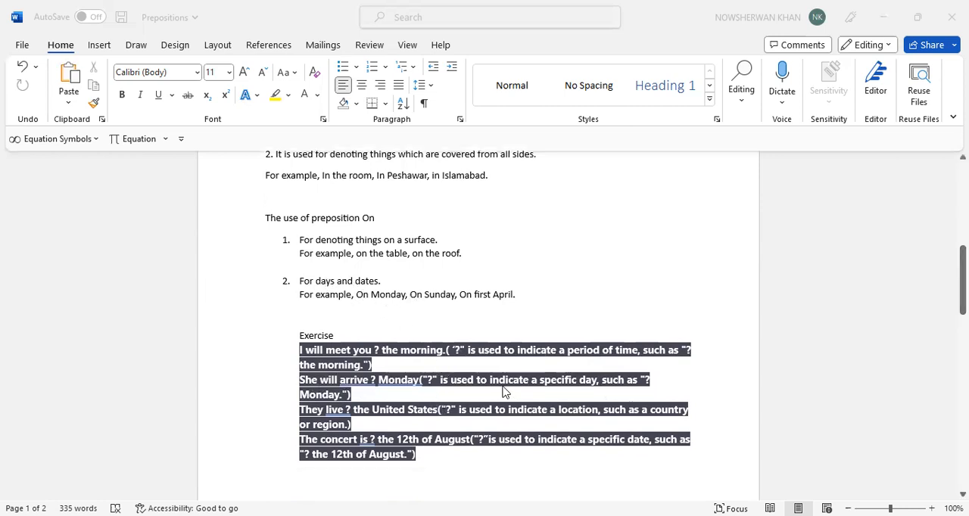
{"action": "mouse_move", "coordinate": [540, 362]}
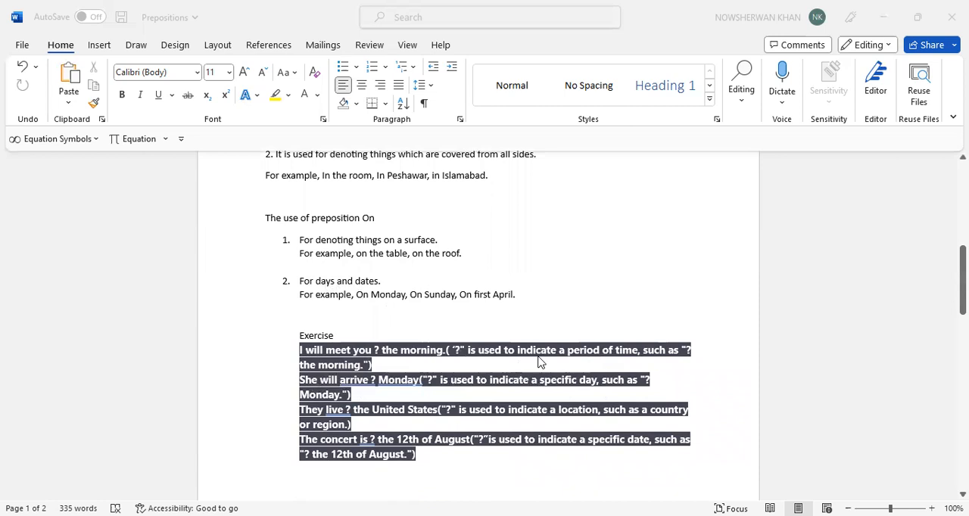
{"action": "mouse_move", "coordinate": [392, 409]}
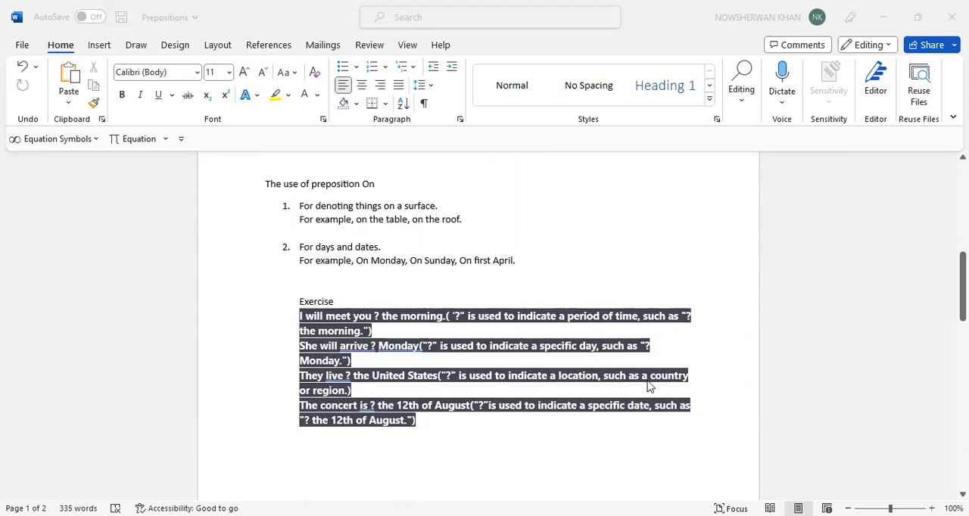
{"action": "mouse_move", "coordinate": [392, 394]}
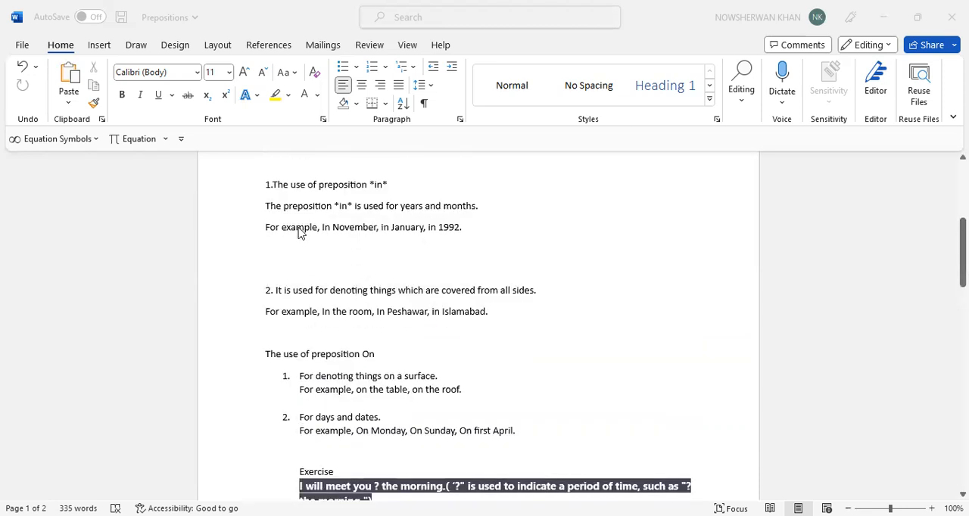
{"action": "mouse_move", "coordinate": [409, 255]}
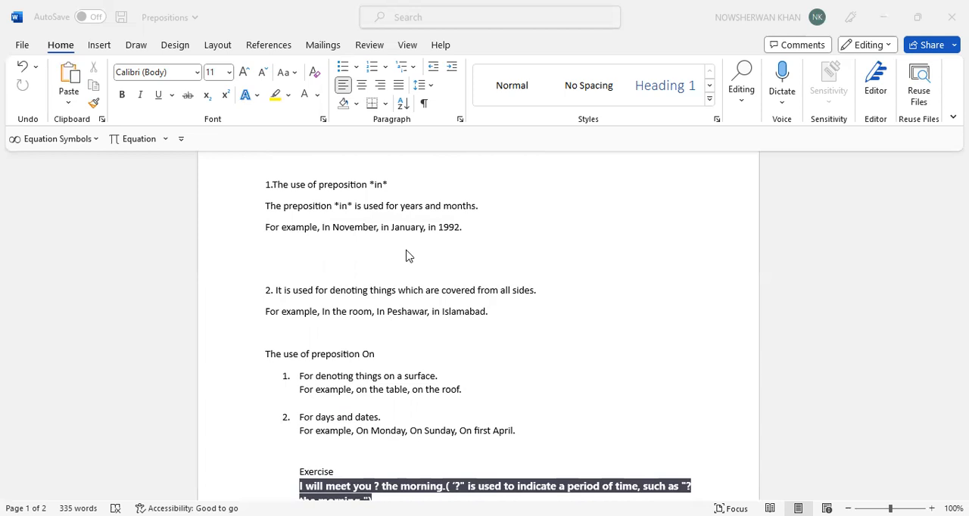
{"action": "scroll", "scroll_direction": "down", "scroll_amount": 3}
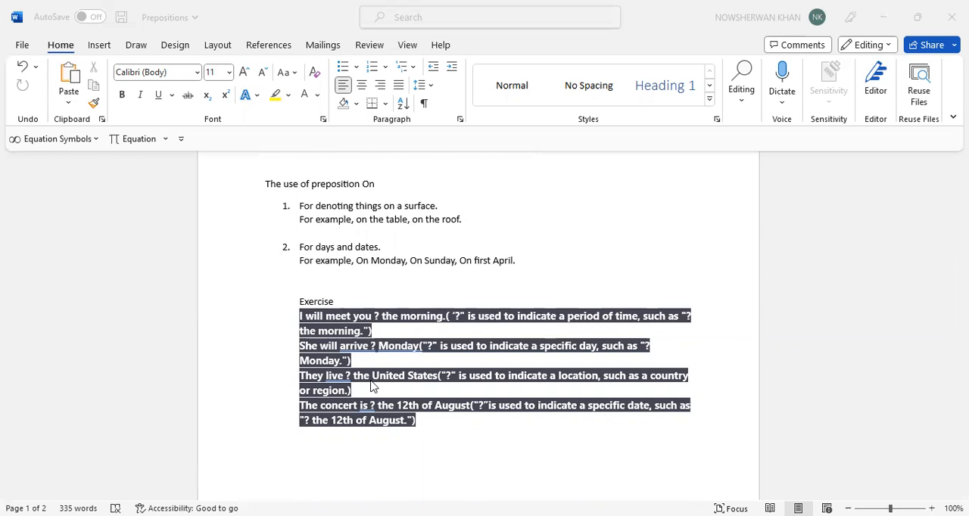
{"action": "scroll", "scroll_direction": "down", "scroll_amount": 3}
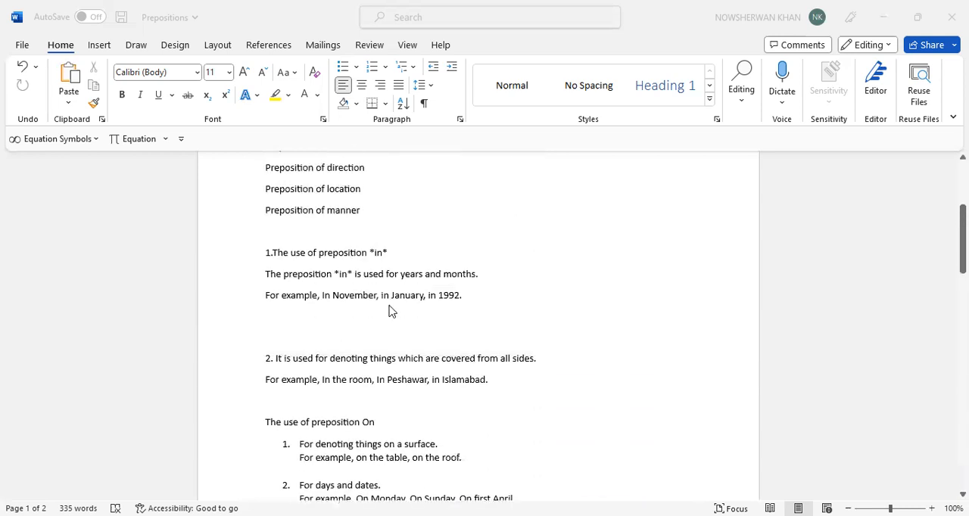
{"action": "scroll", "scroll_direction": "down", "scroll_amount": 3}
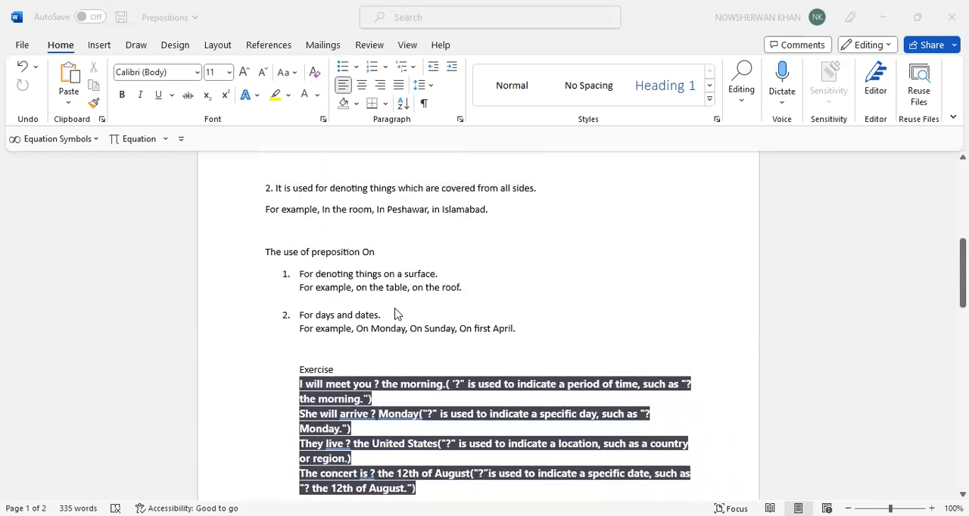
{"action": "scroll", "scroll_direction": "down", "scroll_amount": 3}
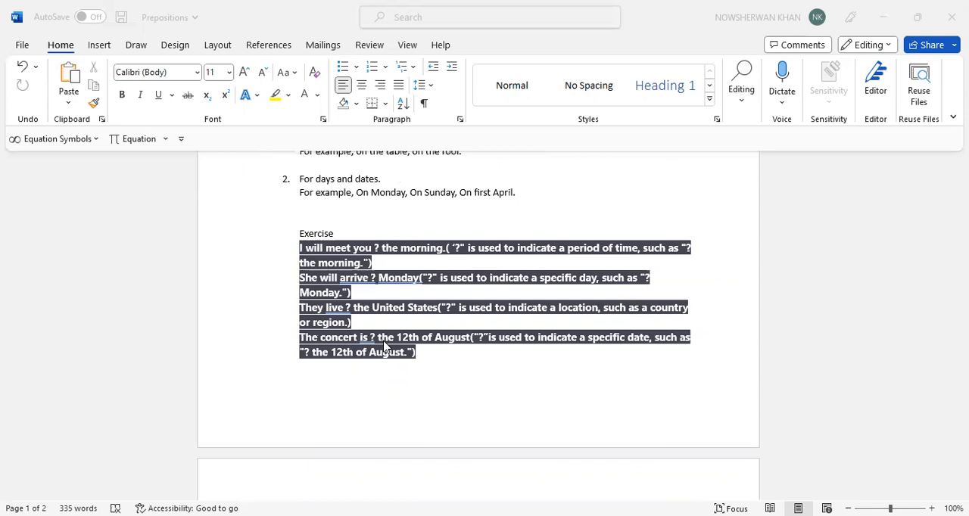
{"action": "mouse_move", "coordinate": [327, 342]}
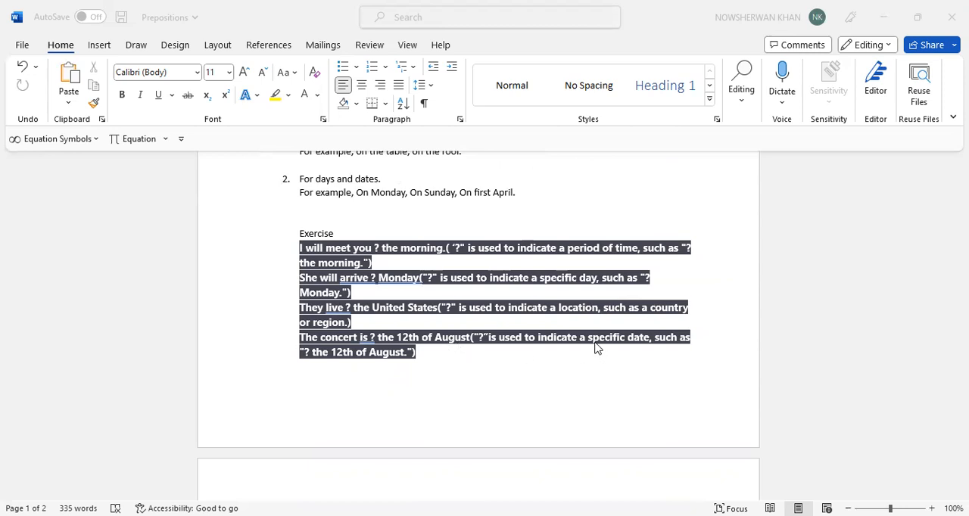
{"action": "mouse_move", "coordinate": [420, 348]}
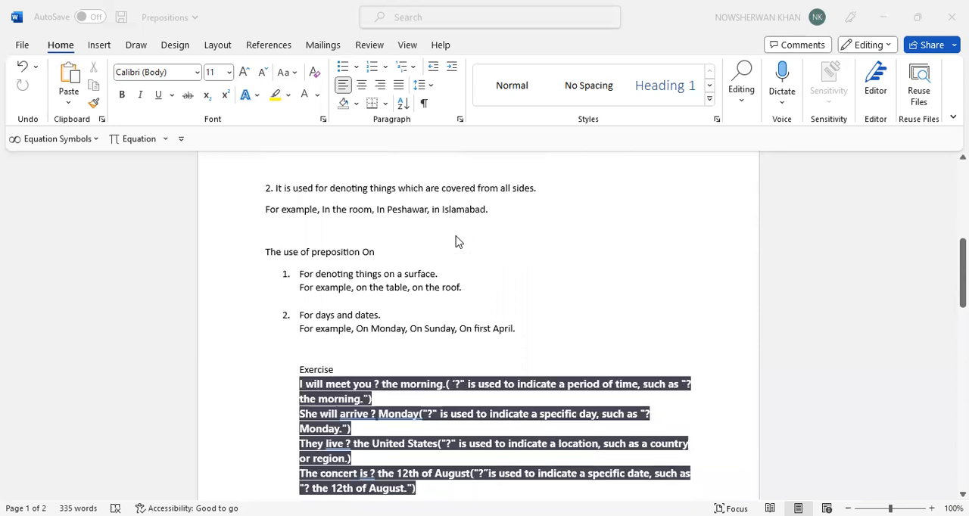
{"action": "scroll", "scroll_direction": "down", "scroll_amount": 3}
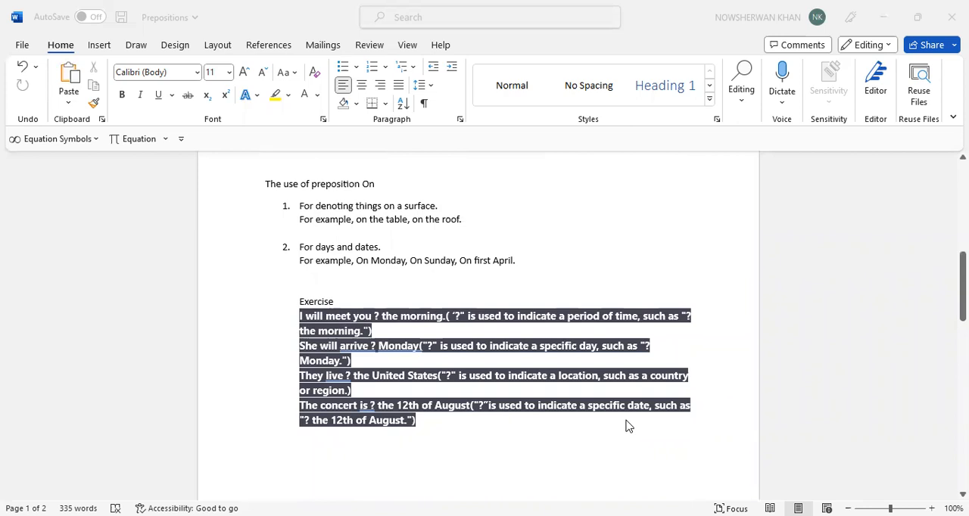
{"action": "scroll", "scroll_direction": "down", "scroll_amount": 3}
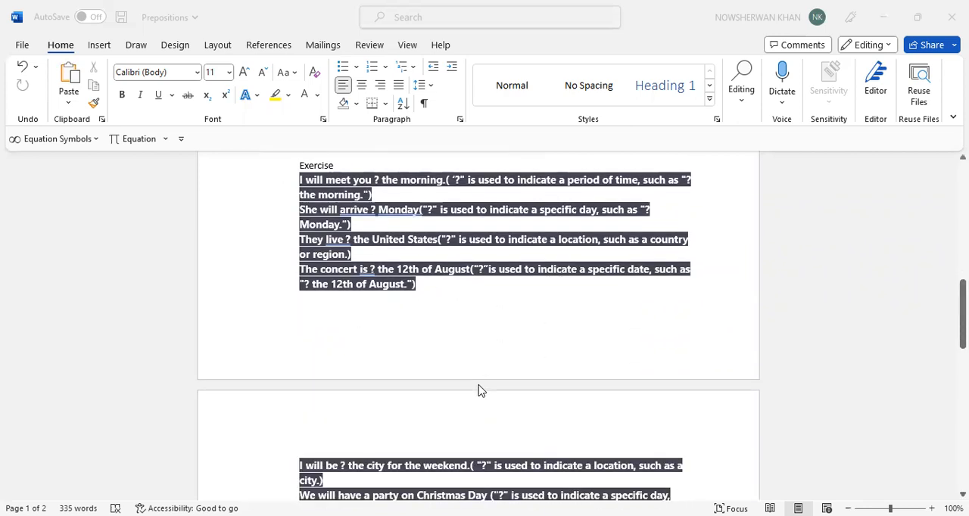
{"action": "scroll", "scroll_direction": "down", "scroll_amount": 3}
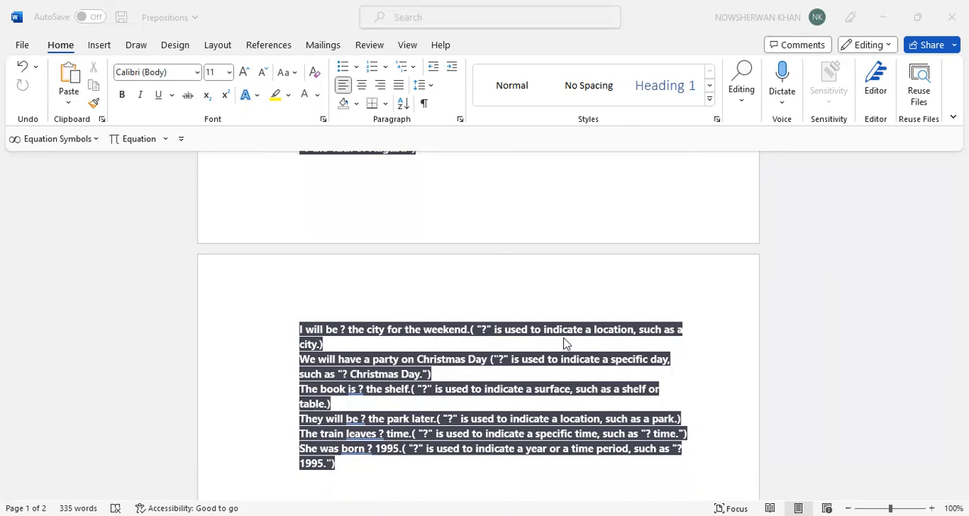
{"action": "mouse_move", "coordinate": [337, 347]}
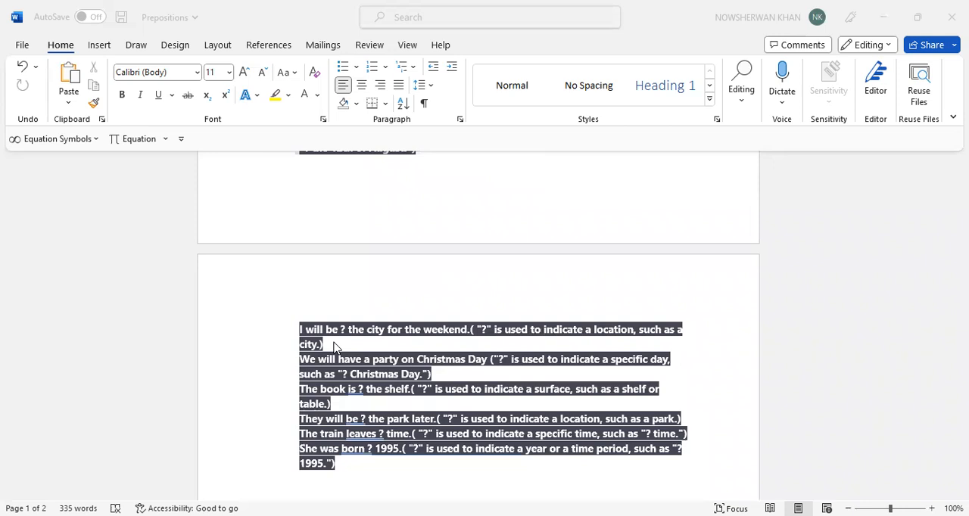
{"action": "mouse_move", "coordinate": [358, 364]}
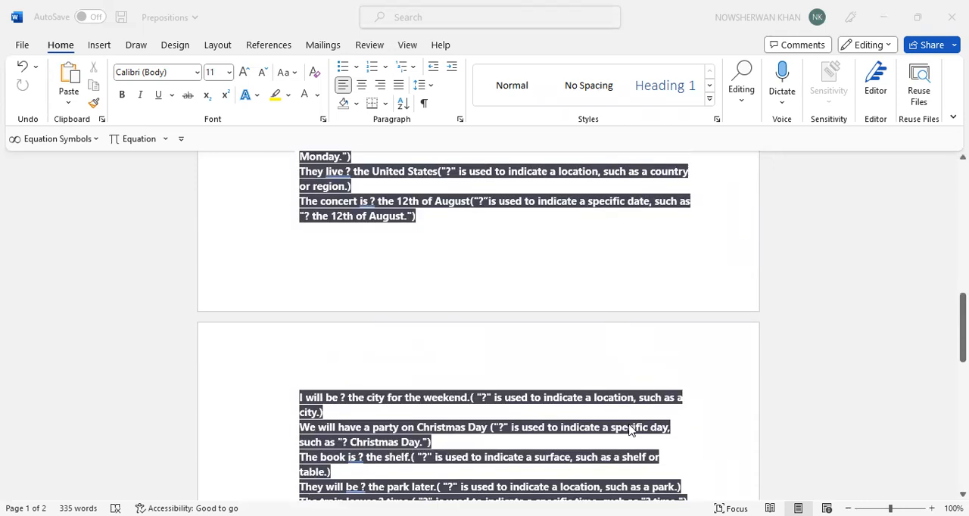
{"action": "scroll", "scroll_direction": "down", "scroll_amount": 3}
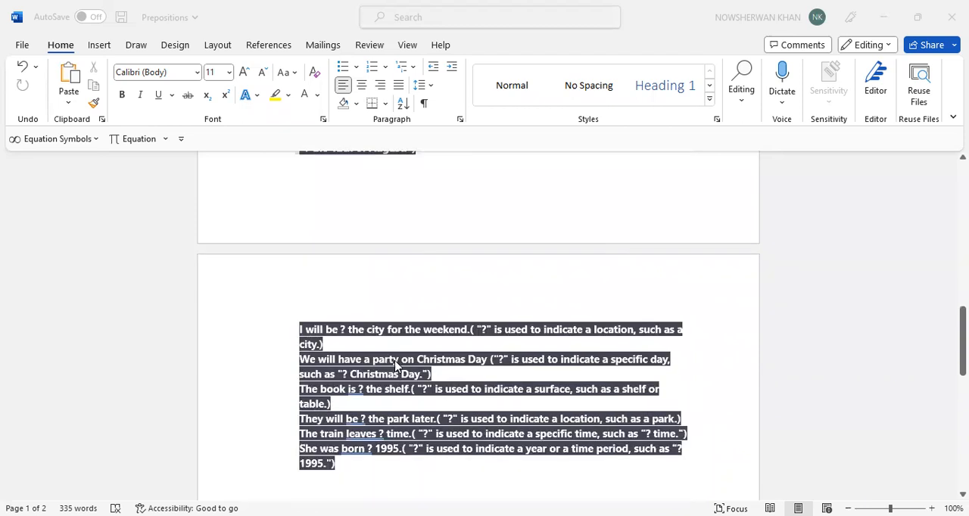
{"action": "mouse_move", "coordinate": [371, 397]}
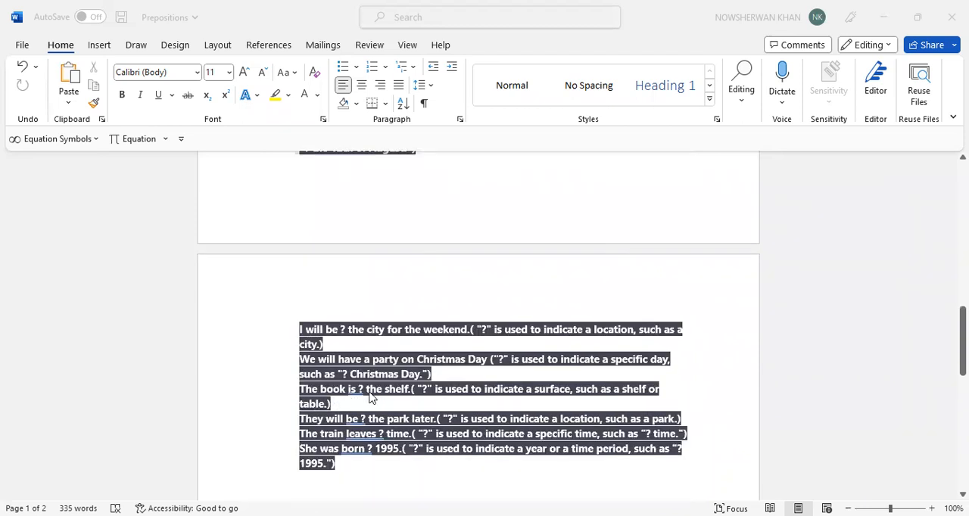
{"action": "mouse_move", "coordinate": [399, 401]}
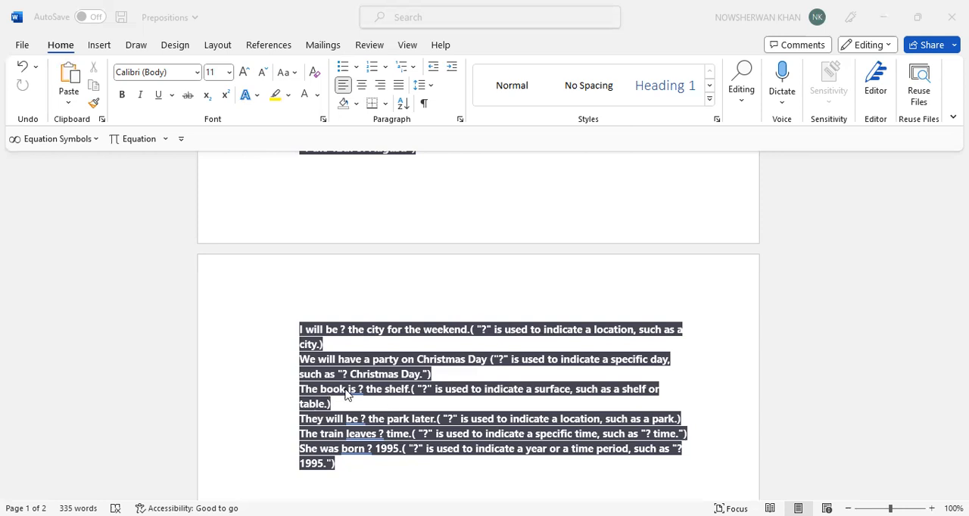
{"action": "mouse_move", "coordinate": [435, 402]}
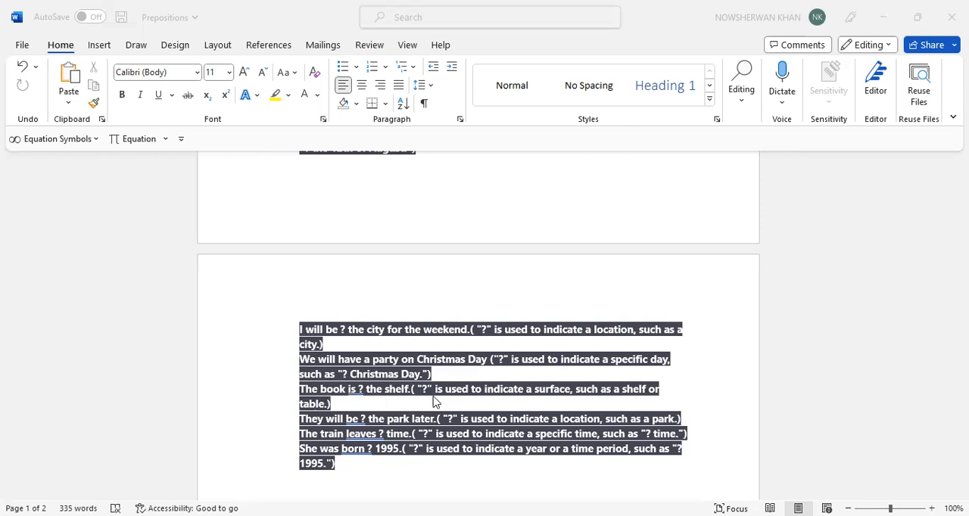
{"action": "mouse_move", "coordinate": [636, 401]}
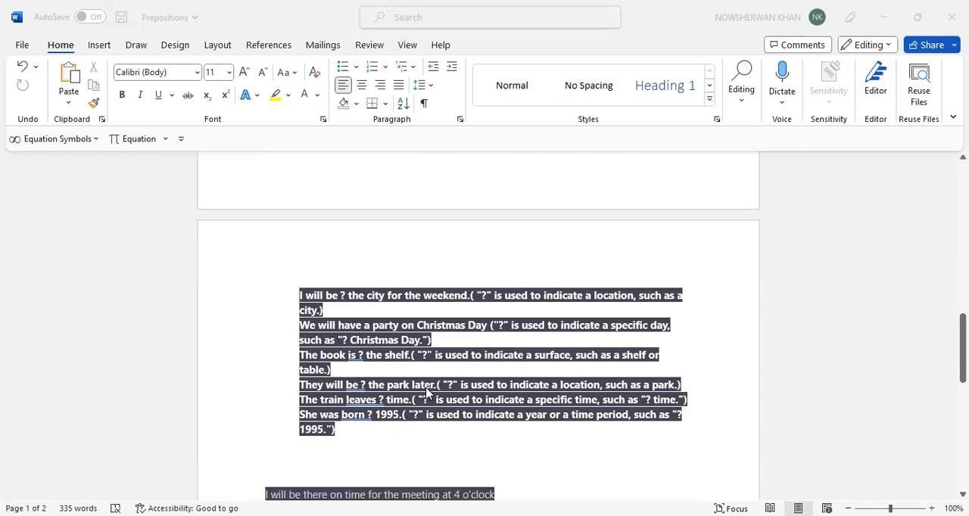
{"action": "mouse_move", "coordinate": [598, 393]}
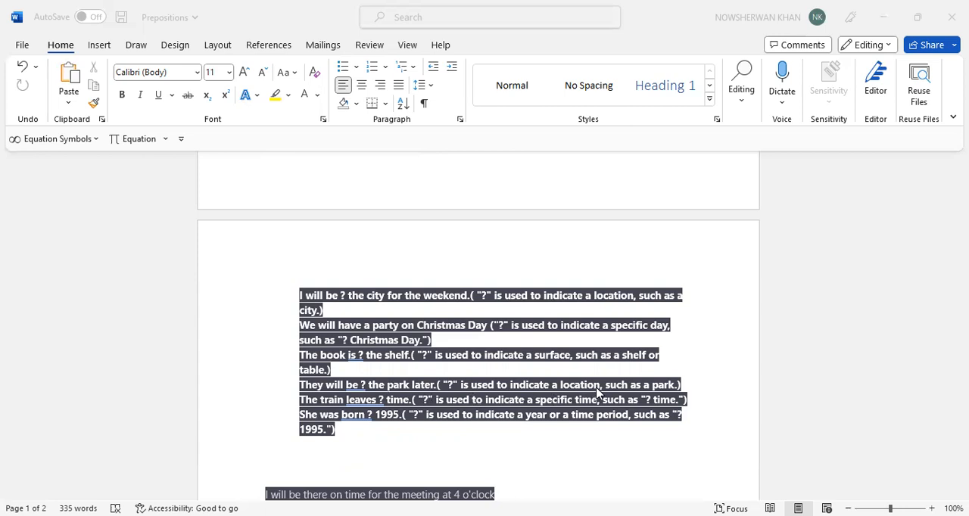
{"action": "mouse_move", "coordinate": [382, 409]}
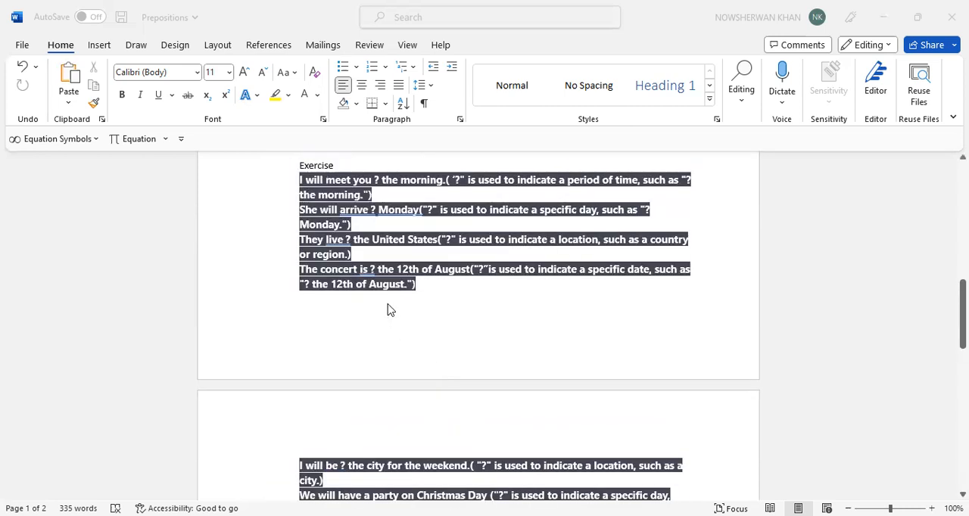
{"action": "scroll", "scroll_direction": "down", "scroll_amount": 3}
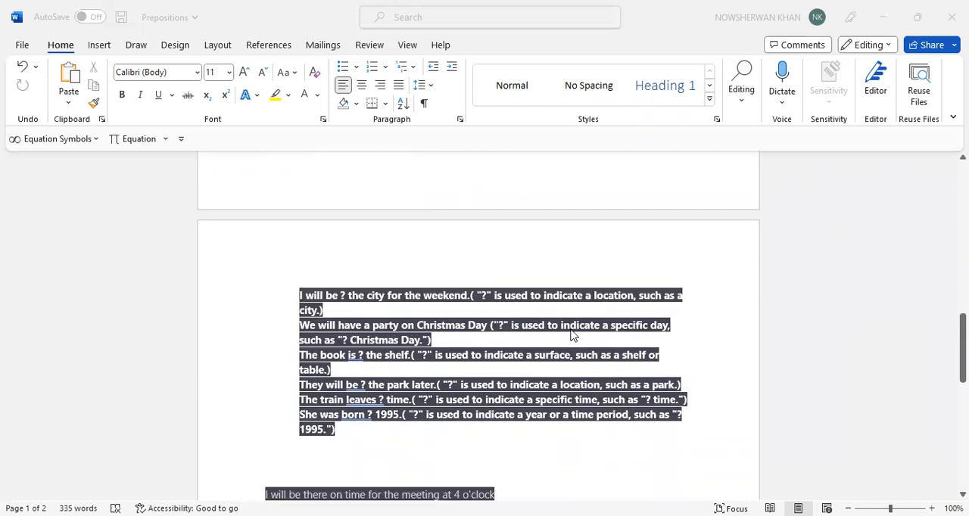
{"action": "mouse_move", "coordinate": [318, 405]}
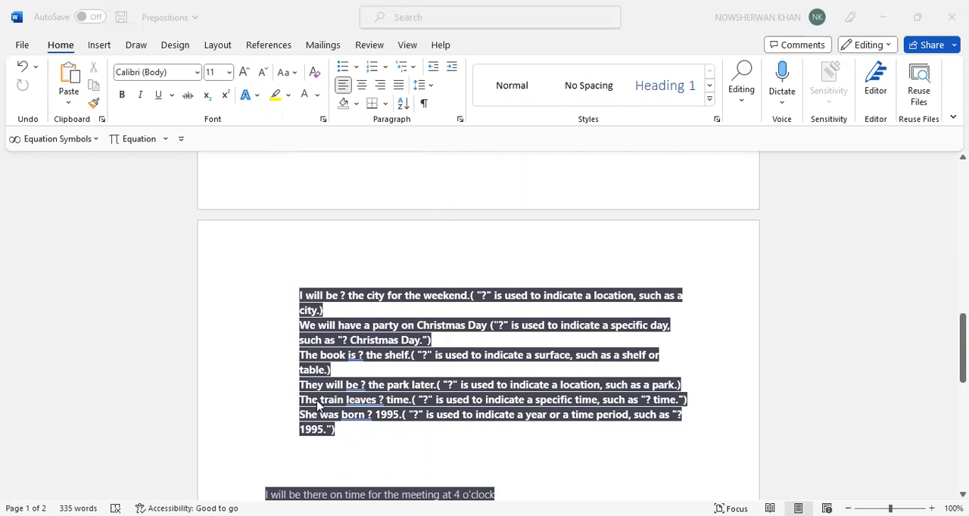
{"action": "mouse_move", "coordinate": [392, 402]}
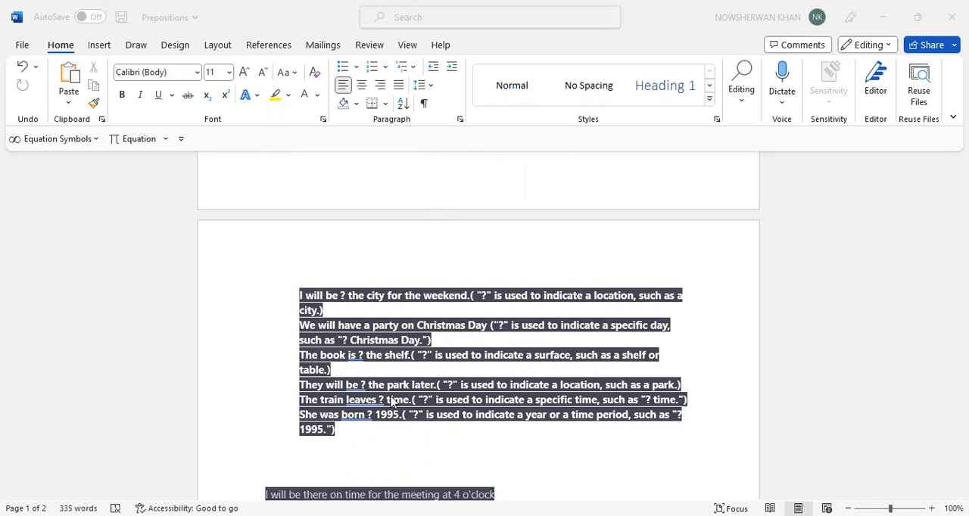
{"action": "scroll", "scroll_direction": "down", "scroll_amount": 3}
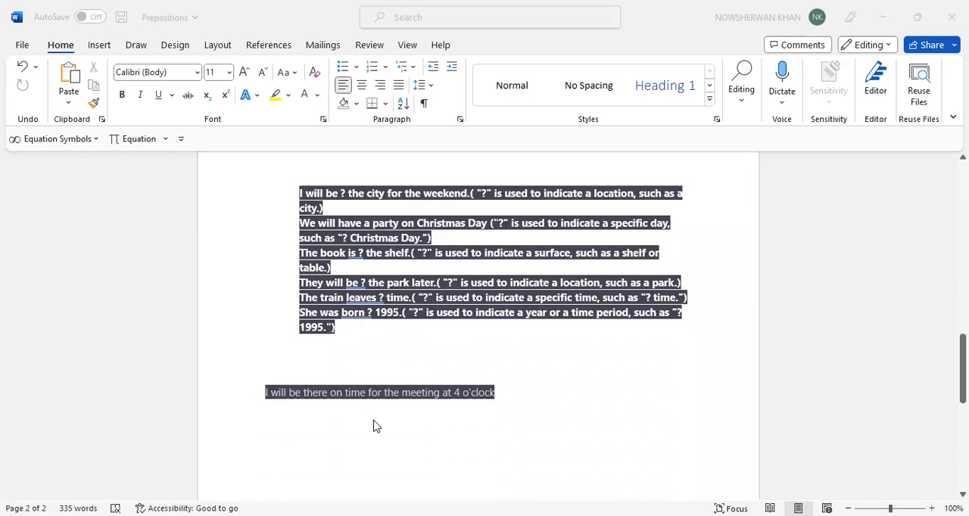
{"action": "mouse_move", "coordinate": [377, 401]}
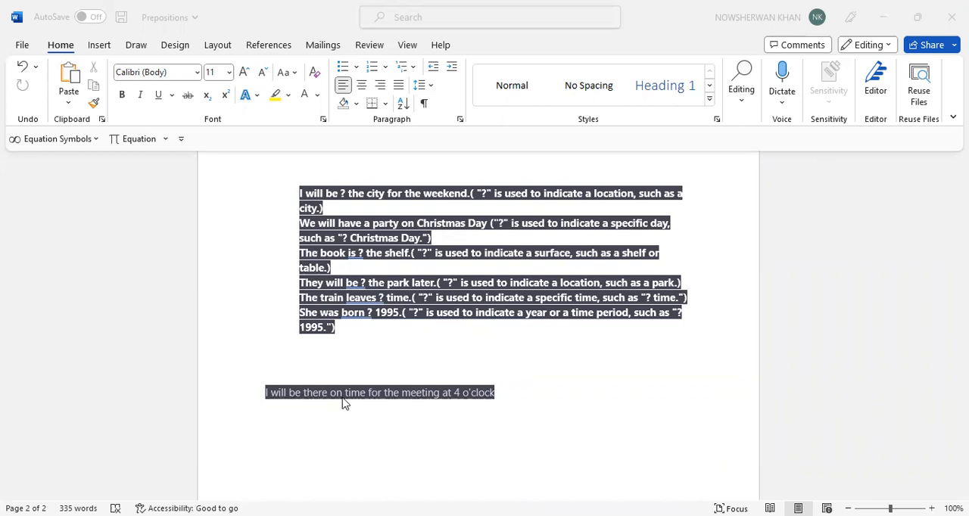
{"action": "mouse_move", "coordinate": [447, 404]}
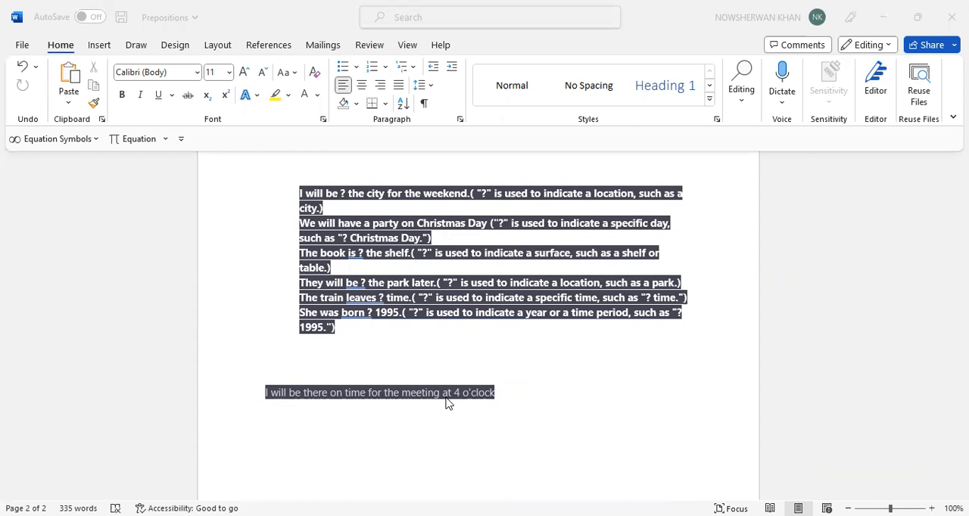
{"action": "mouse_move", "coordinate": [428, 399]}
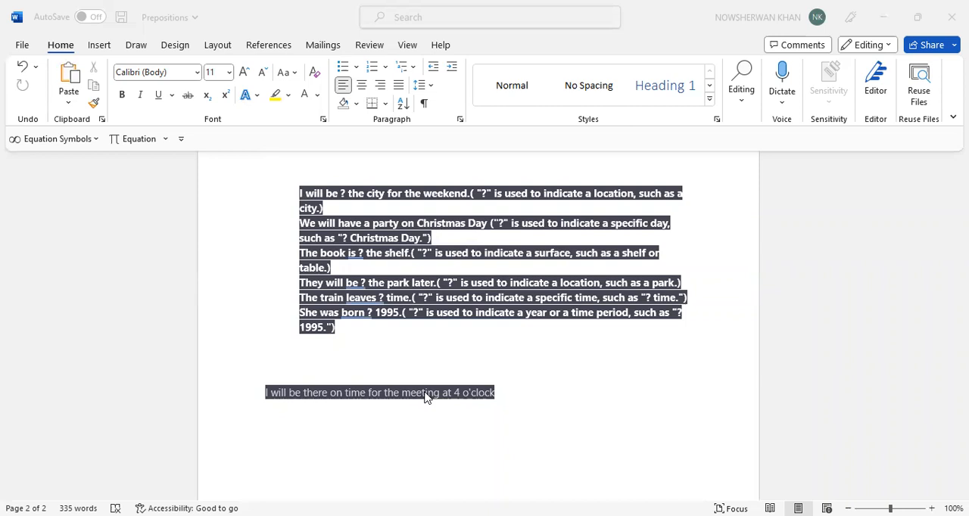
{"action": "mouse_move", "coordinate": [385, 407]}
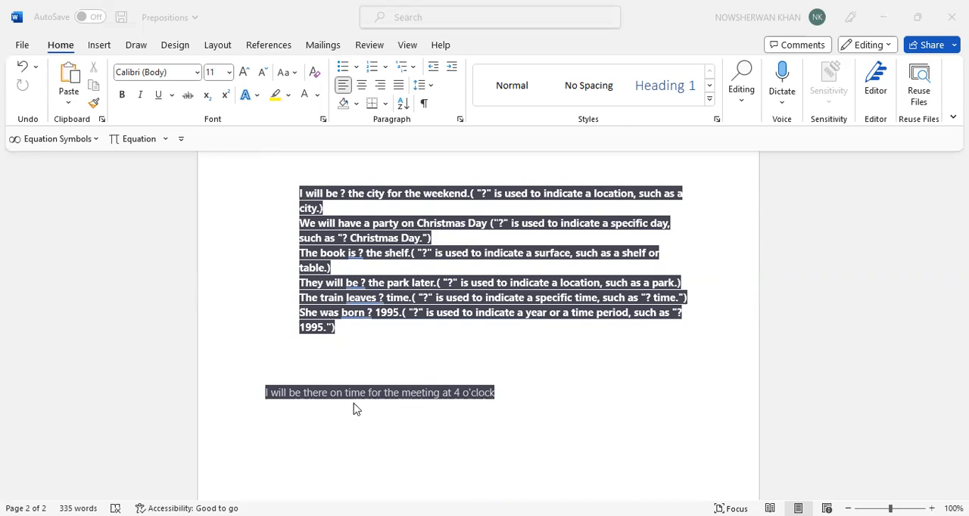
{"action": "mouse_move", "coordinate": [350, 410]}
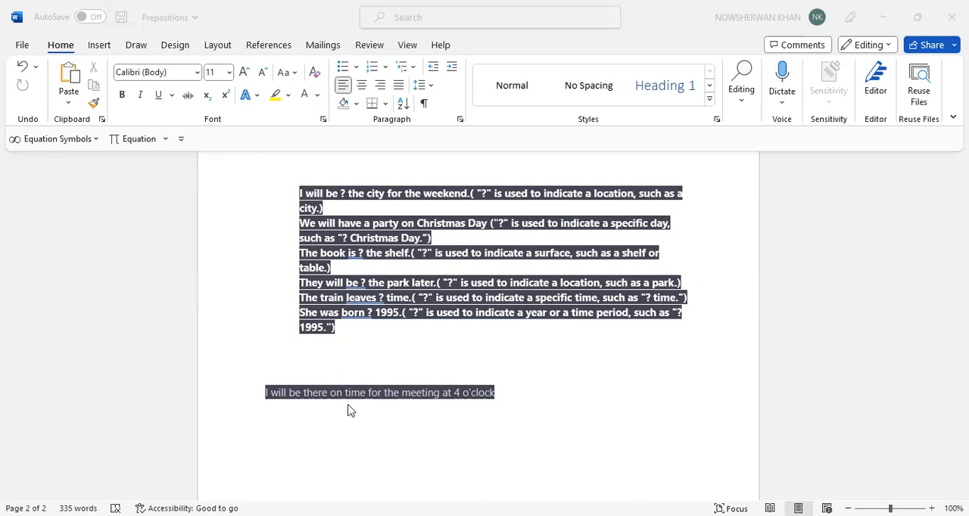
{"action": "mouse_move", "coordinate": [350, 406]}
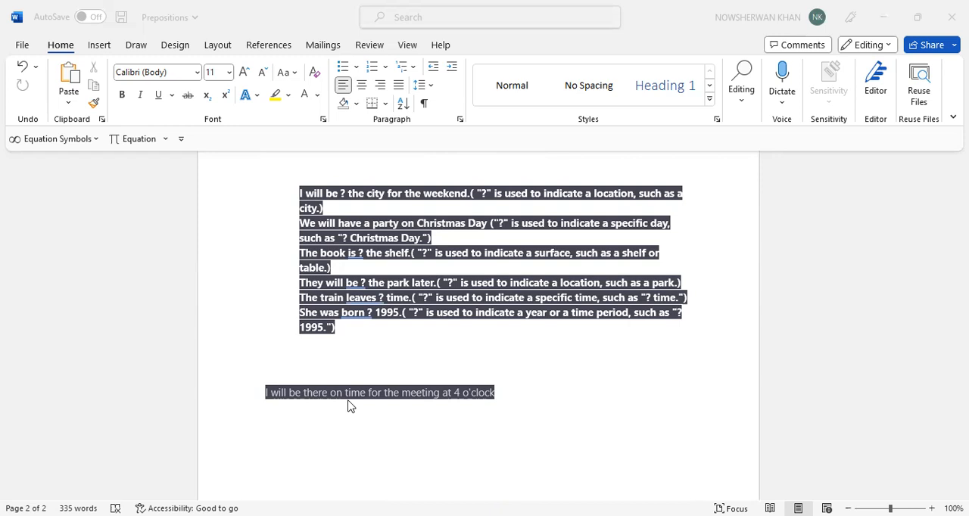
{"action": "mouse_move", "coordinate": [444, 409]}
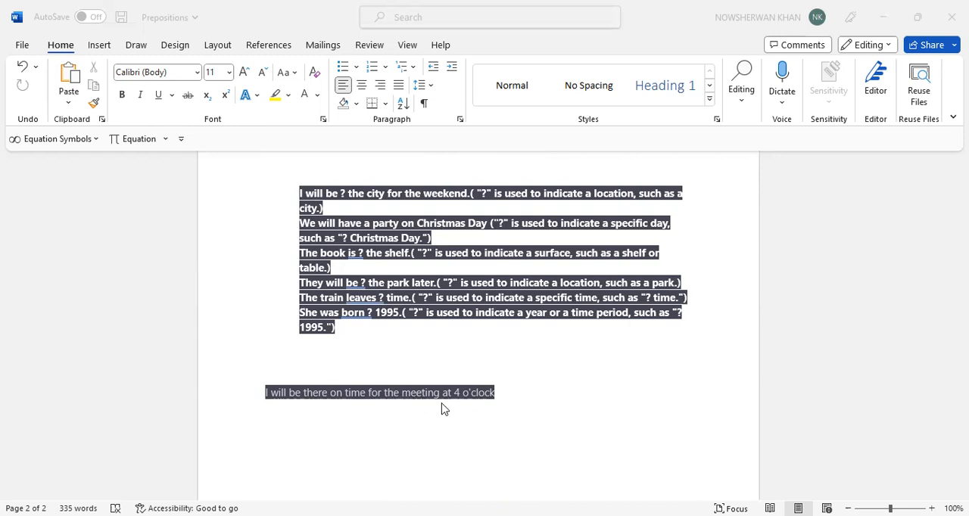
{"action": "mouse_move", "coordinate": [420, 400]}
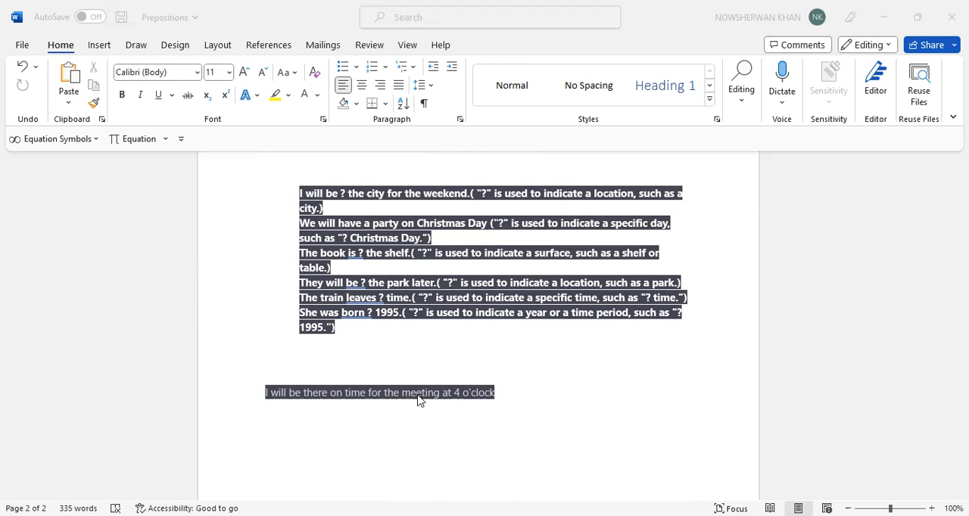
{"action": "mouse_move", "coordinate": [468, 396]}
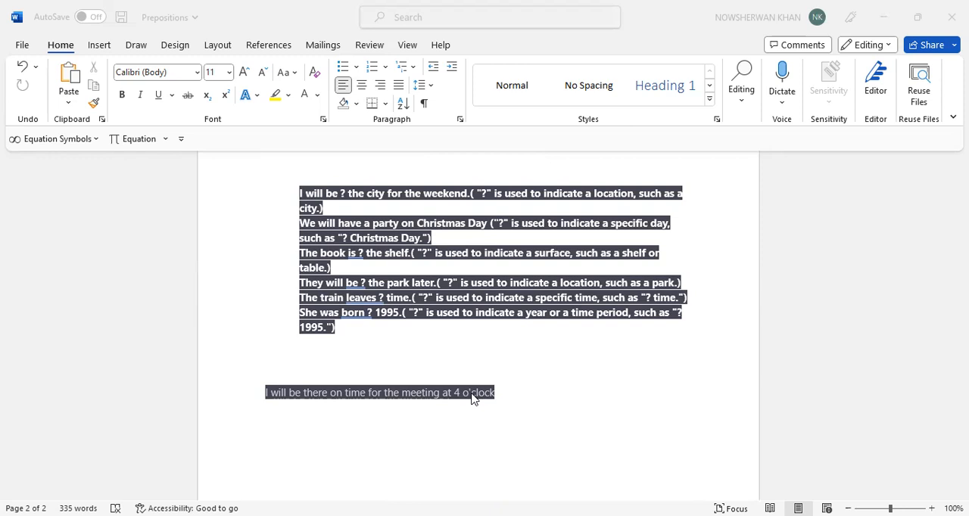
{"action": "mouse_move", "coordinate": [357, 408]}
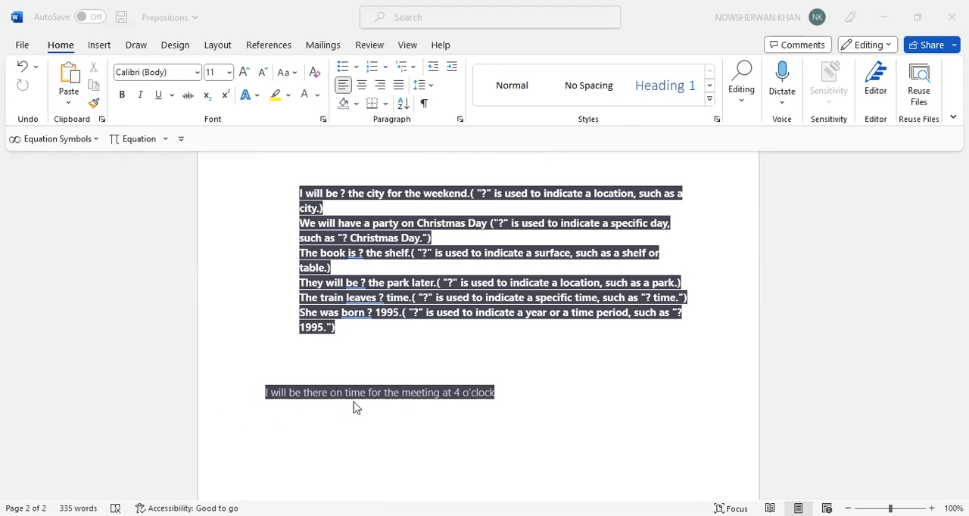
{"action": "mouse_move", "coordinate": [342, 399]}
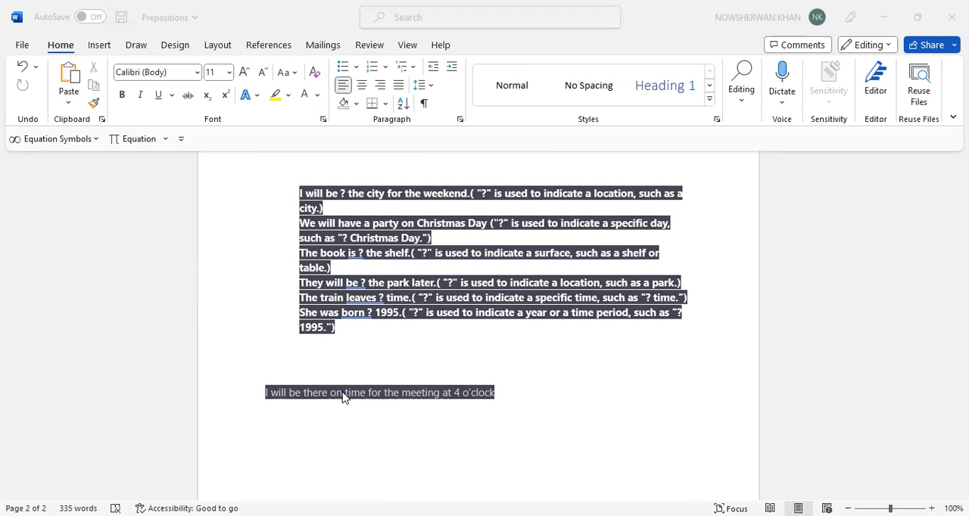